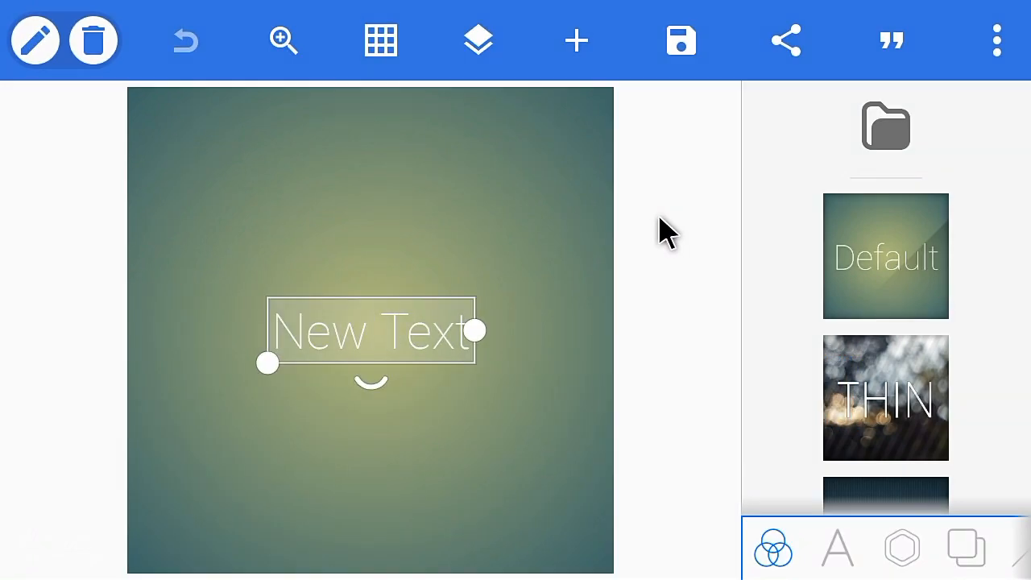
# Edit the placeholder text so the canvas reads MAXANDRO.
pyautogui.click(838, 548)
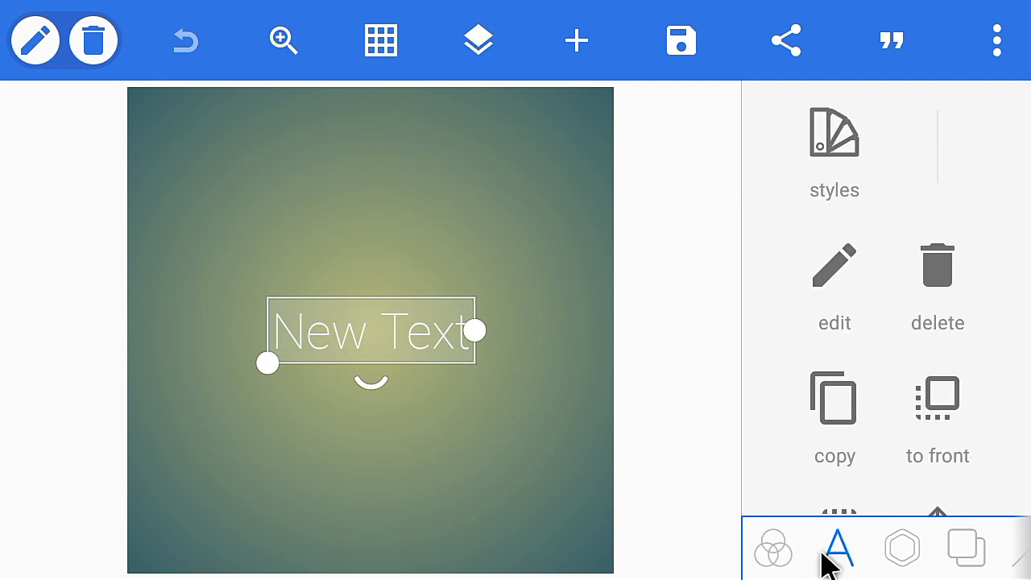
pyautogui.click(835, 287)
pyautogui.write('MA')
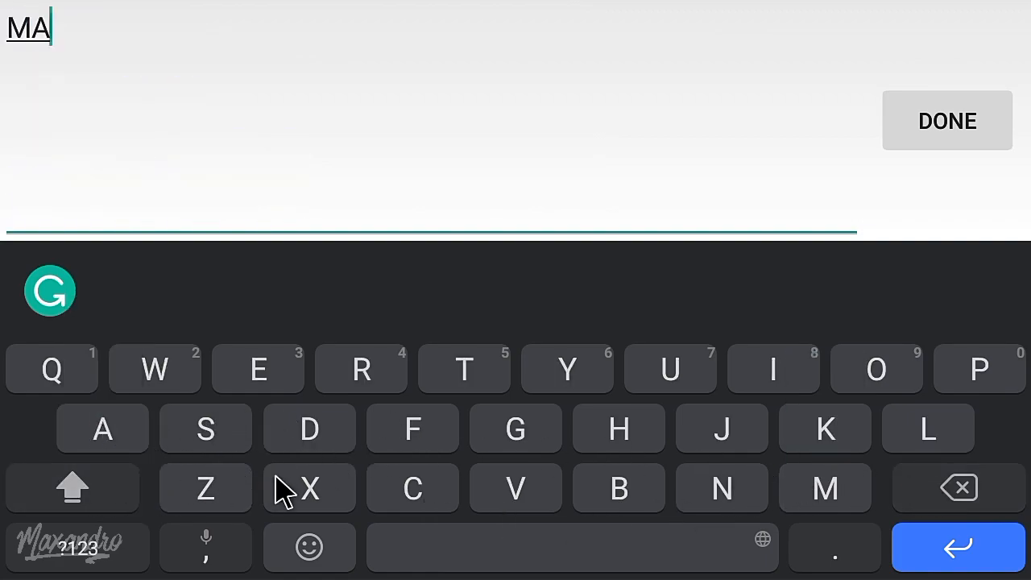
pyautogui.click(309, 428)
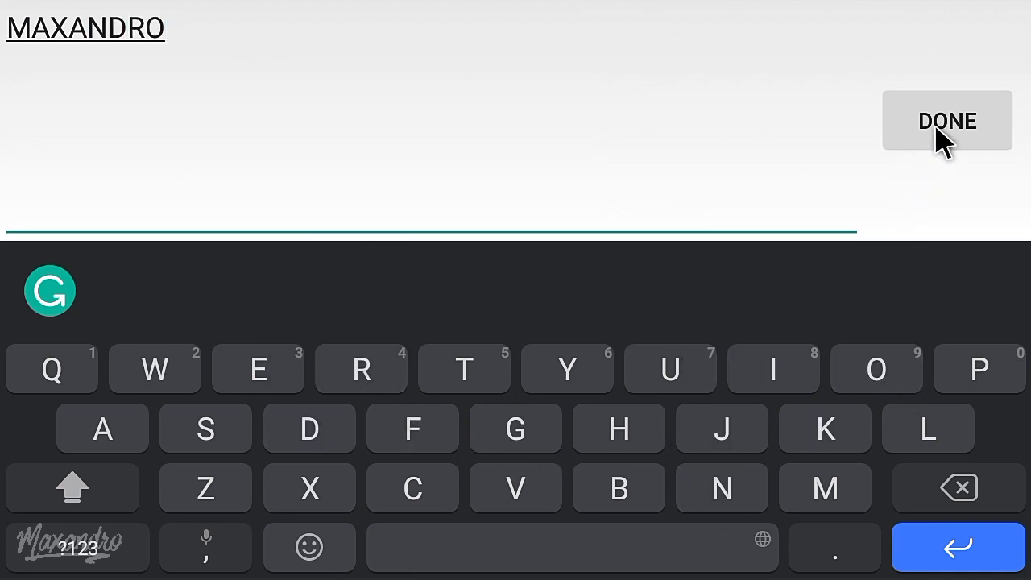
pyautogui.click(948, 121)
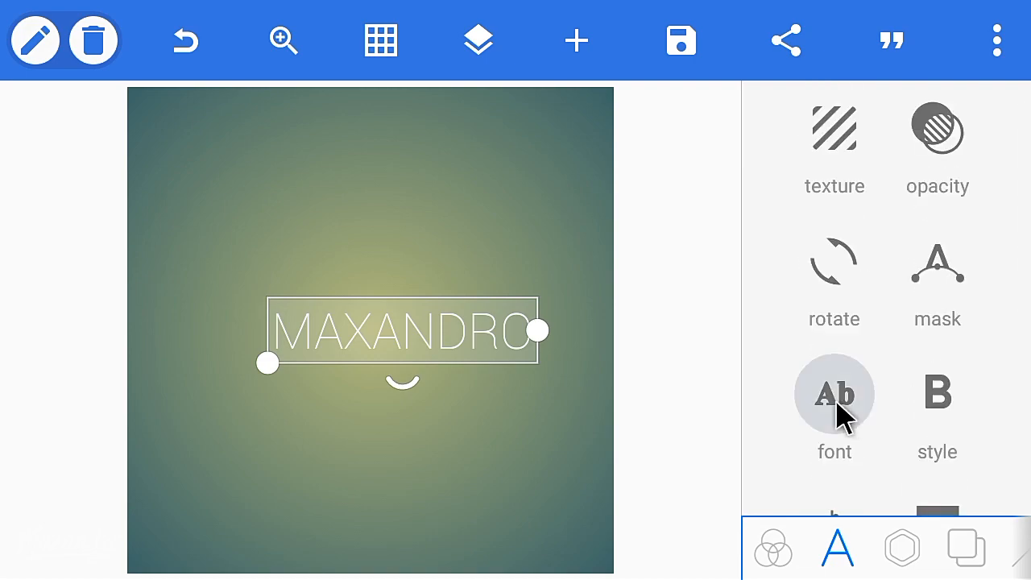
# Apply the FUTRFW font found via 'fu' to MAXANDRO and export the design as a PNG image.
pyautogui.click(834, 395)
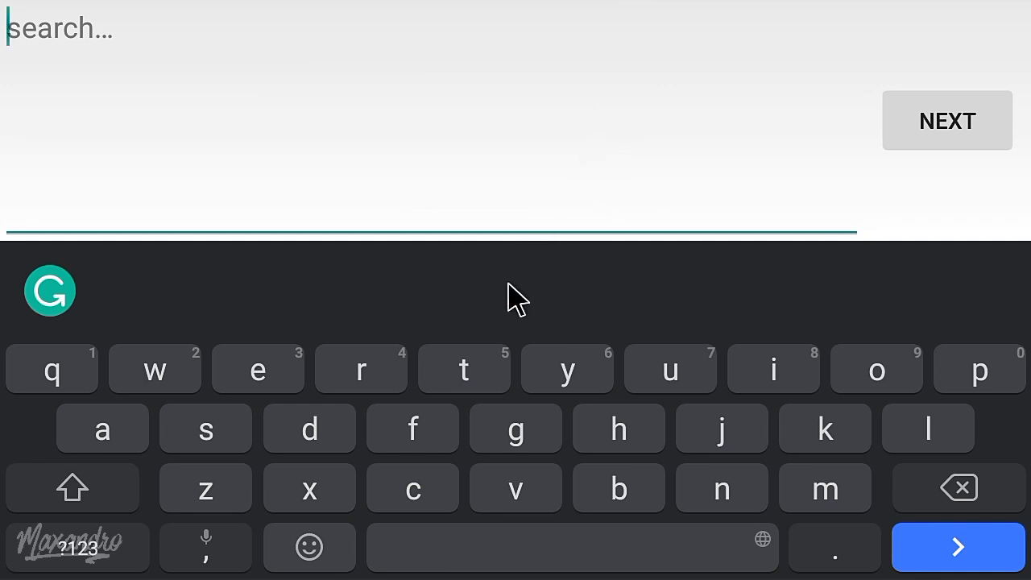
pyautogui.write('fu')
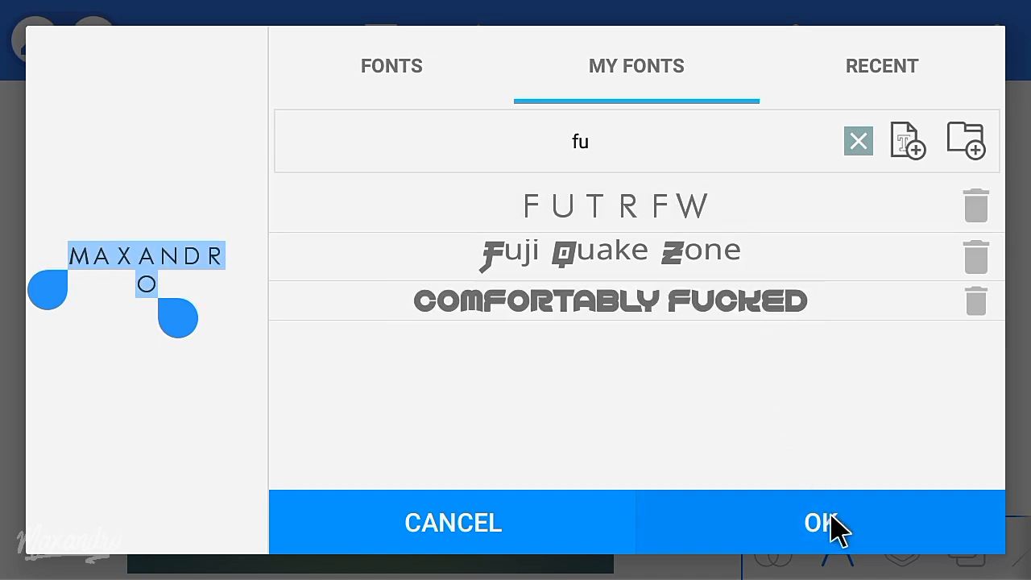
pyautogui.click(819, 520)
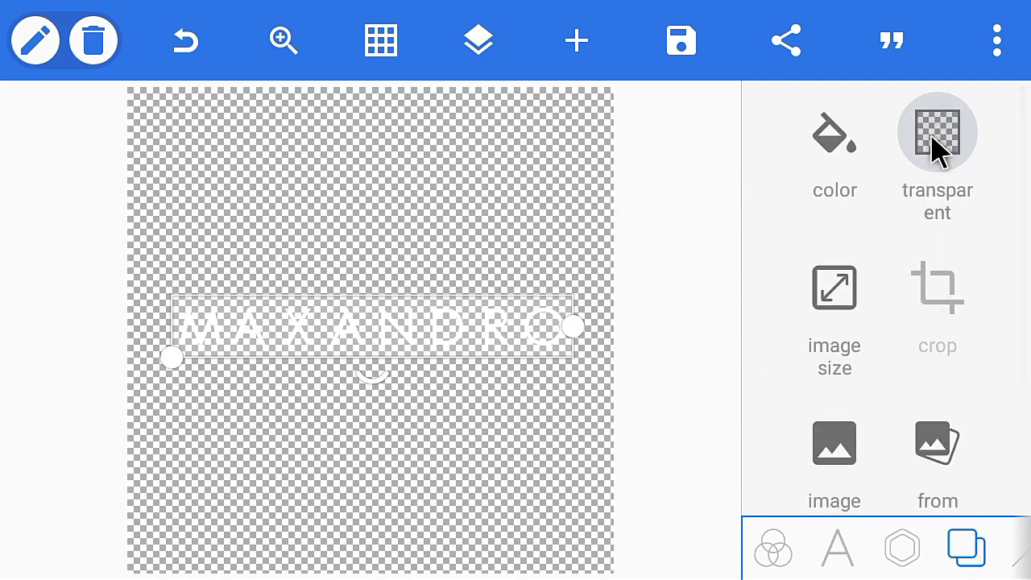
pyautogui.click(686, 40)
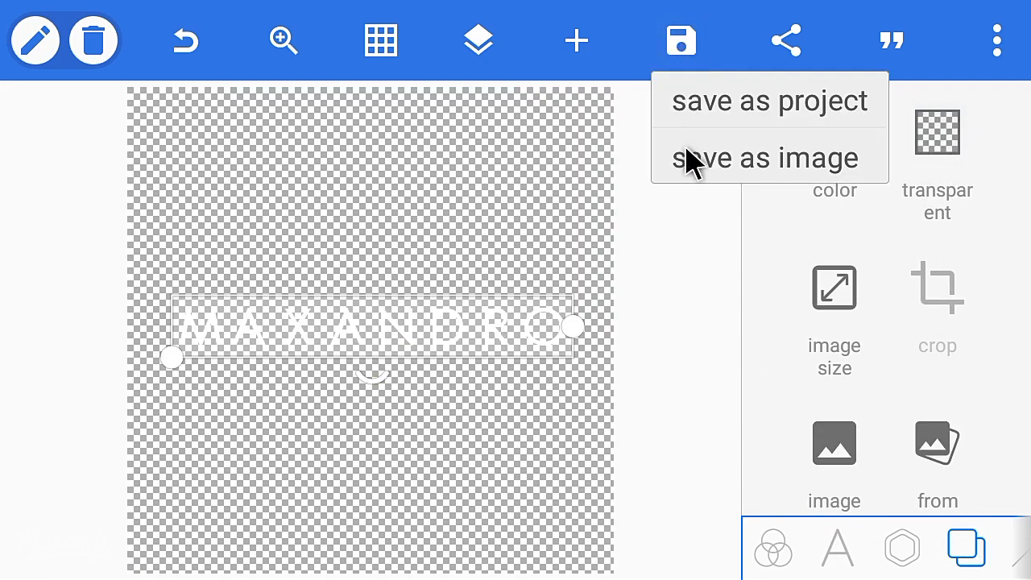
pyautogui.click(767, 158)
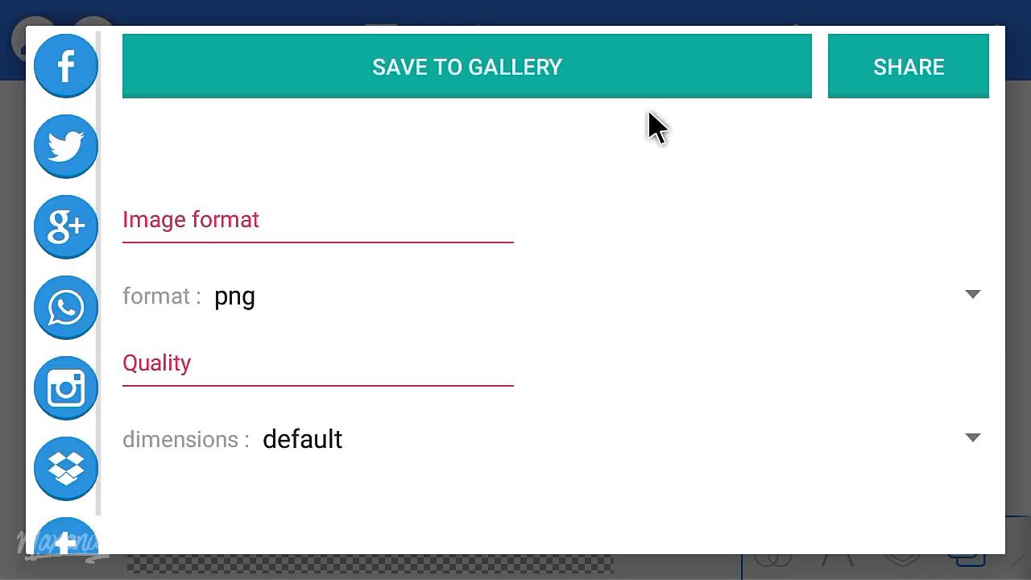
pyautogui.moveTo(709, 261)
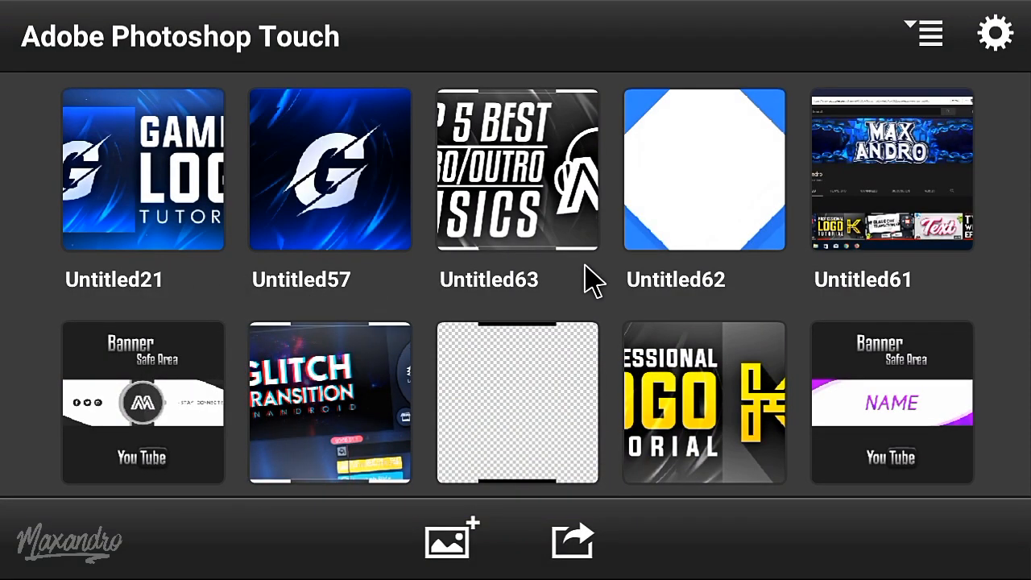
# Create a new project from the Banner Safe Area image in the Photo Library.
pyautogui.click(448, 540)
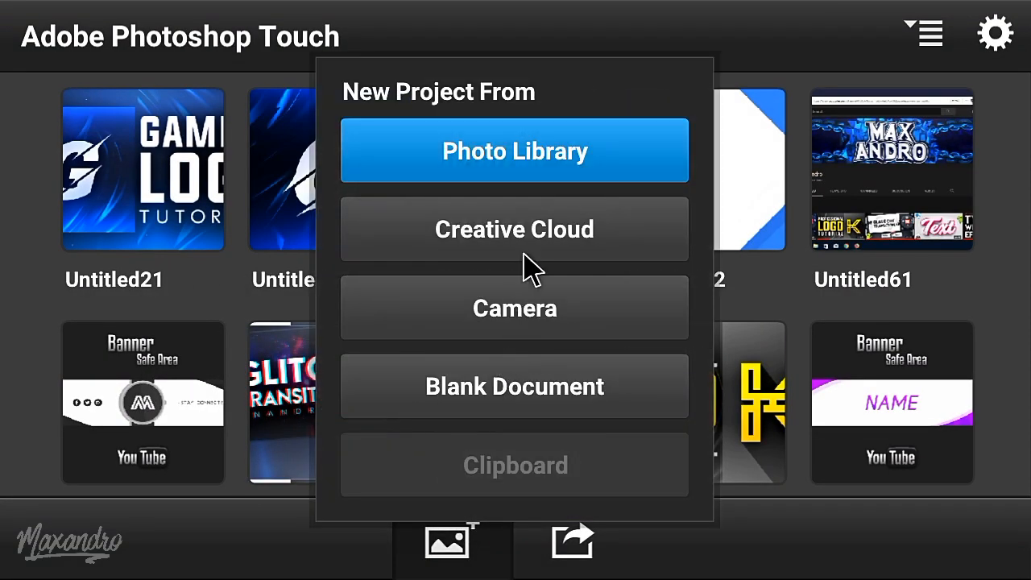
pyautogui.click(516, 151)
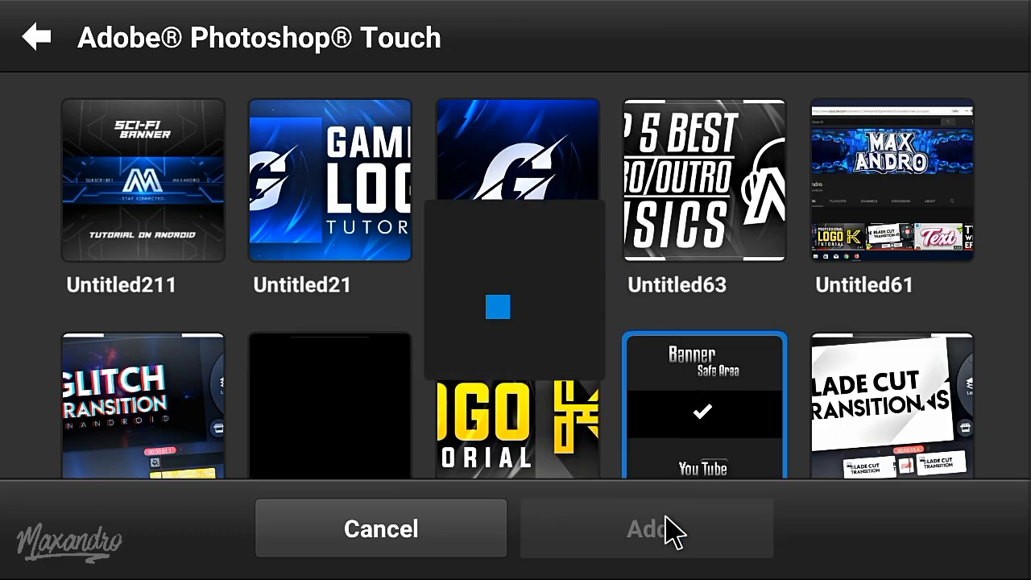
pyautogui.click(651, 529)
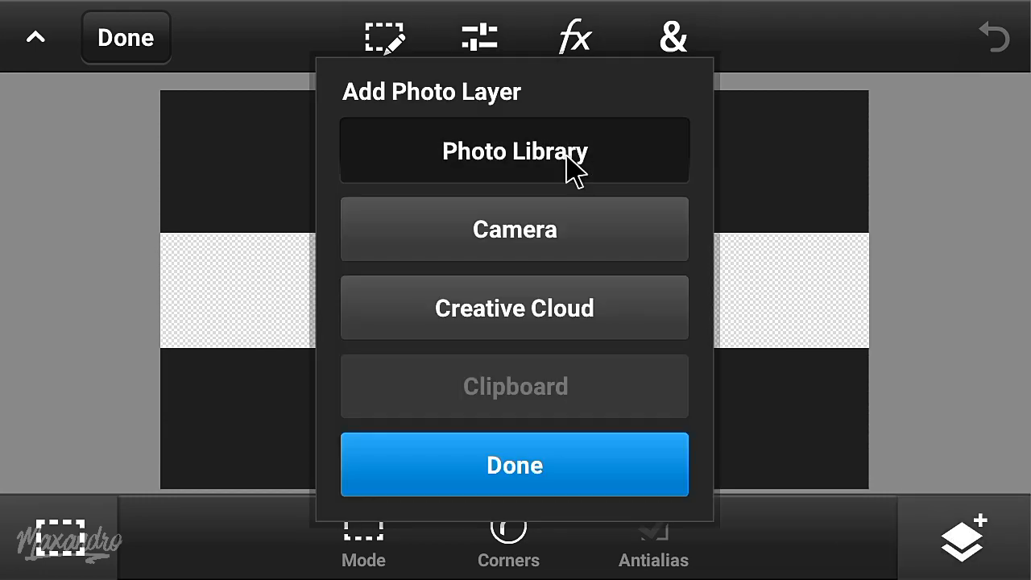
# Add the blue circuit Banner Background image as a new photo layer.
pyautogui.click(514, 152)
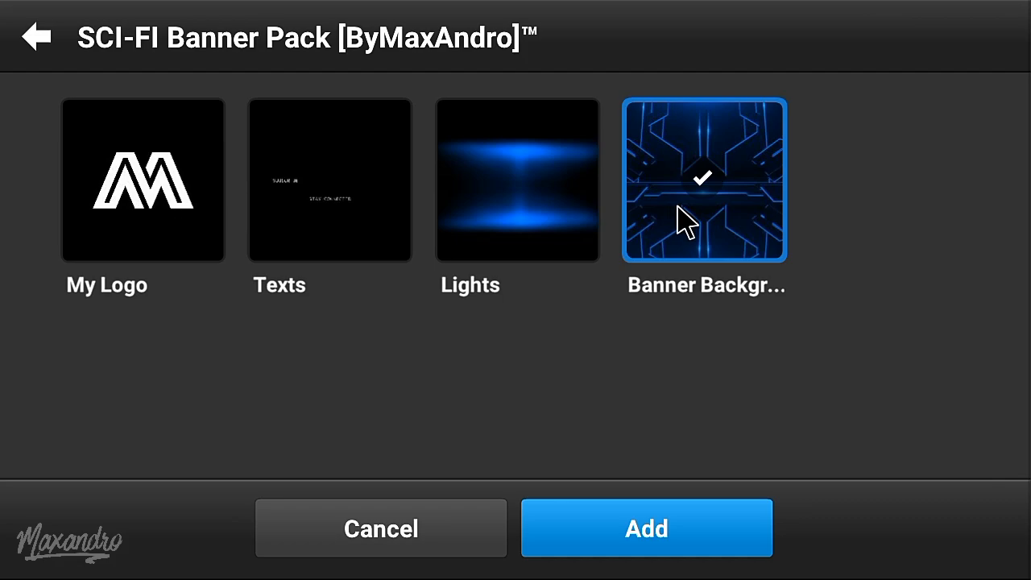
pyautogui.click(648, 527)
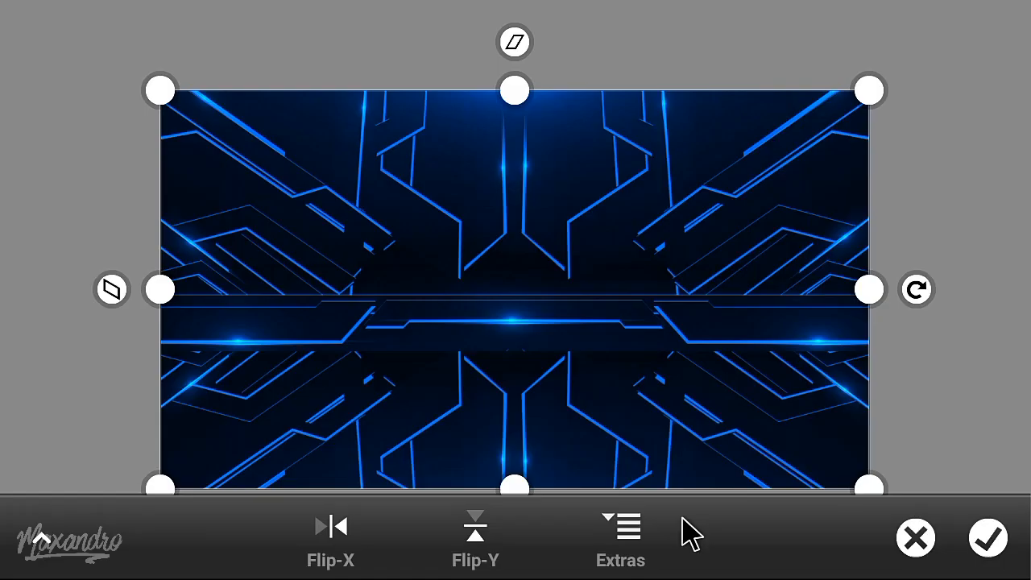
pyautogui.click(986, 539)
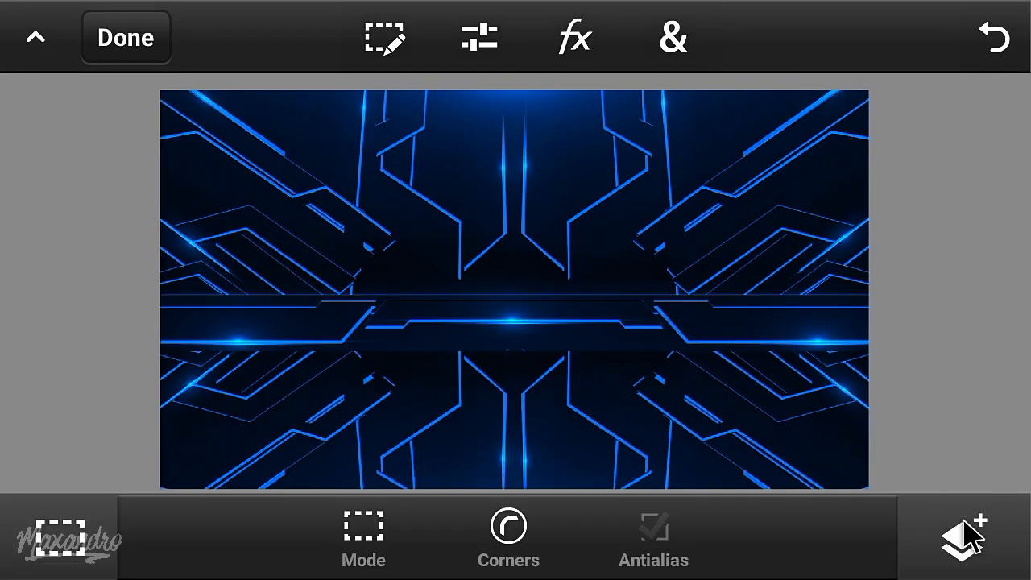
# Add the white MA logo as a photo layer, shrunk and centered on the banner strip.
pyautogui.click(967, 544)
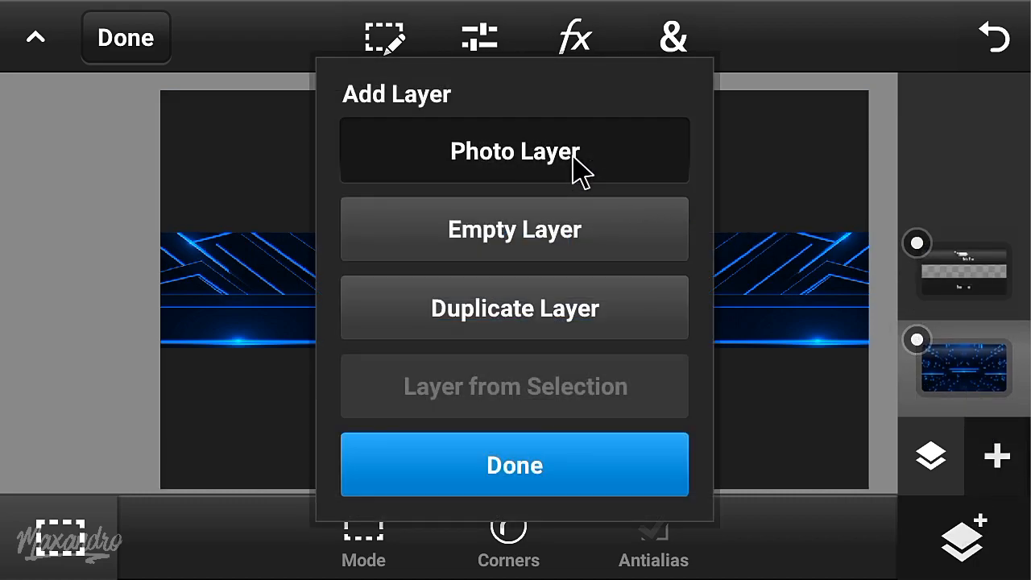
pyautogui.click(514, 151)
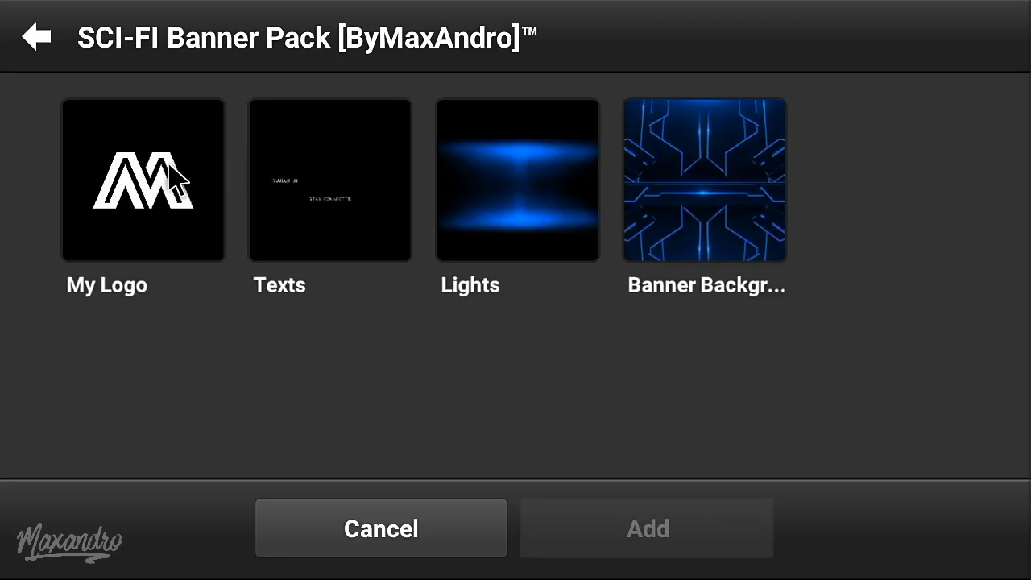
pyautogui.click(142, 181)
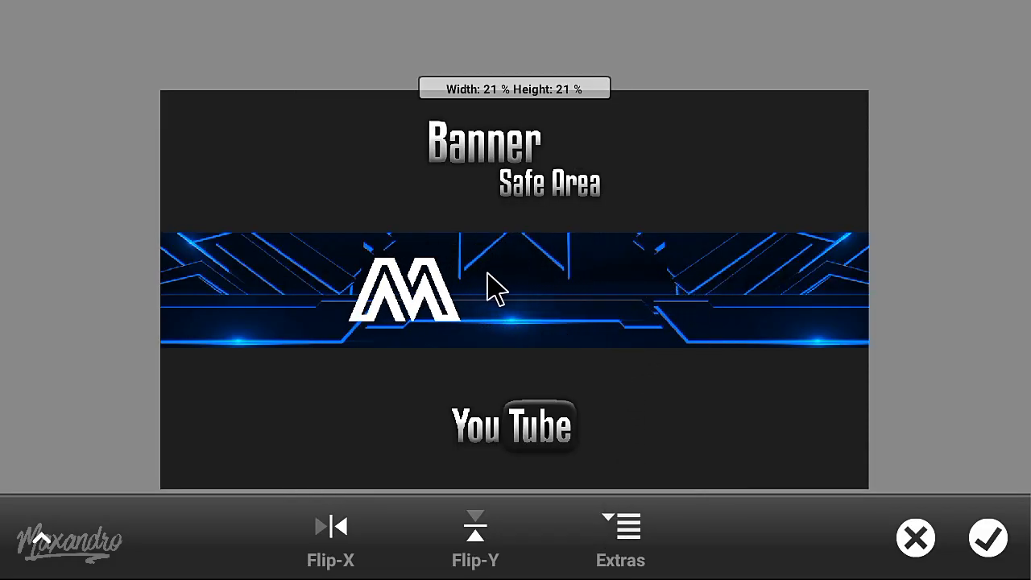
pyautogui.moveTo(492, 290); pyautogui.dragTo(583, 303)
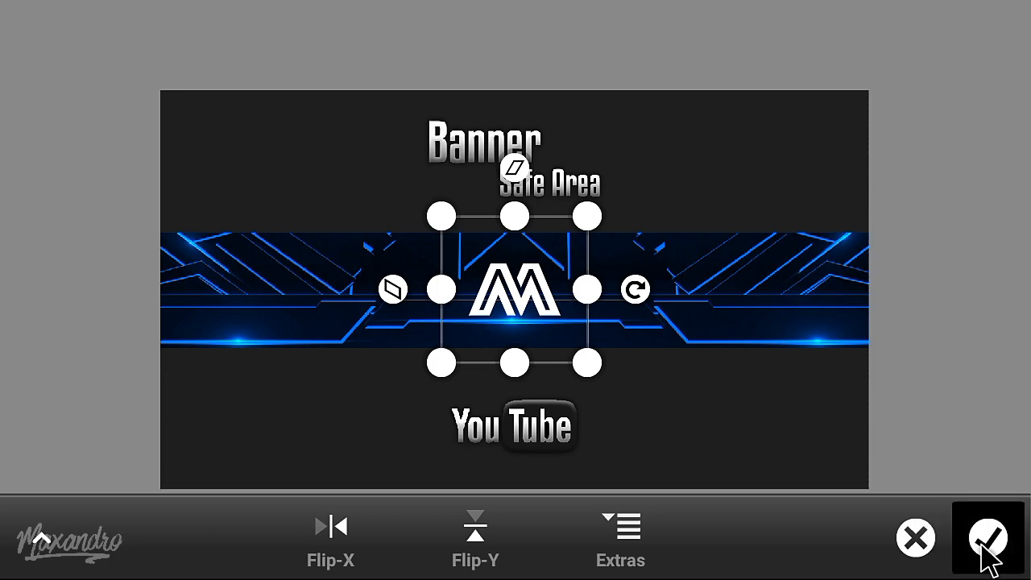
pyautogui.click(990, 538)
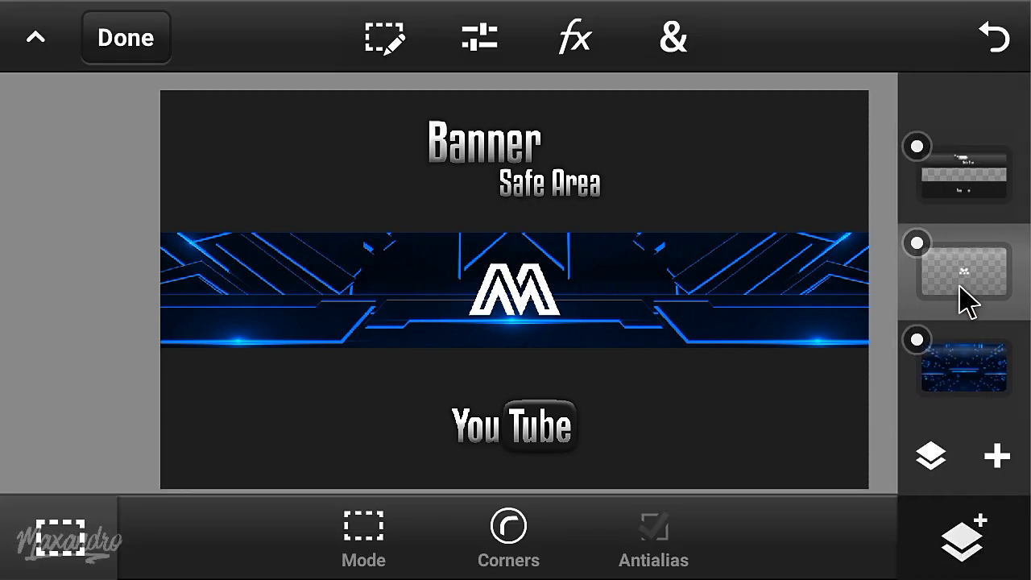
# Apply shading to the MA logo so it fades to grey toward the bottom.
pyautogui.click(385, 38)
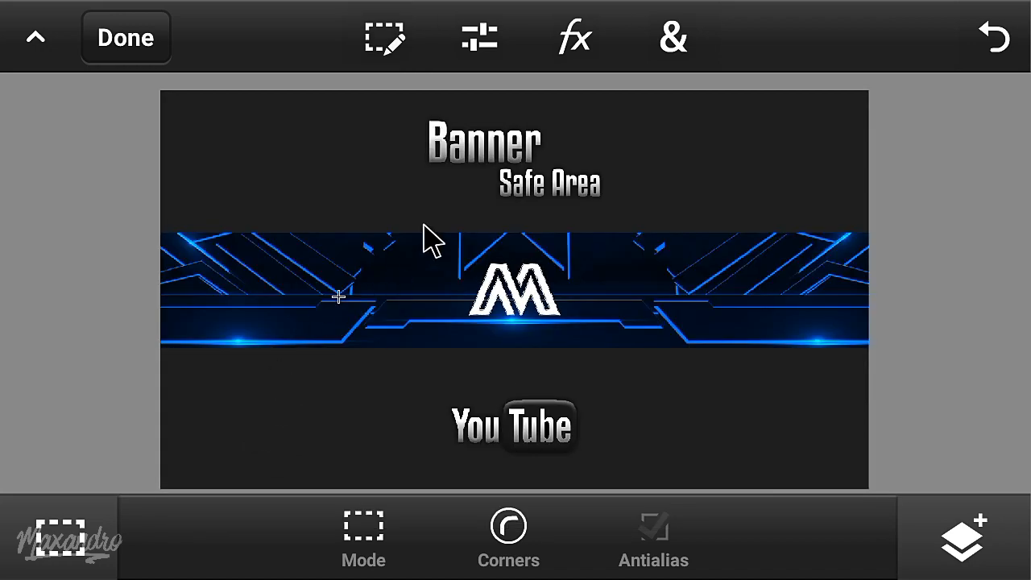
pyautogui.click(671, 37)
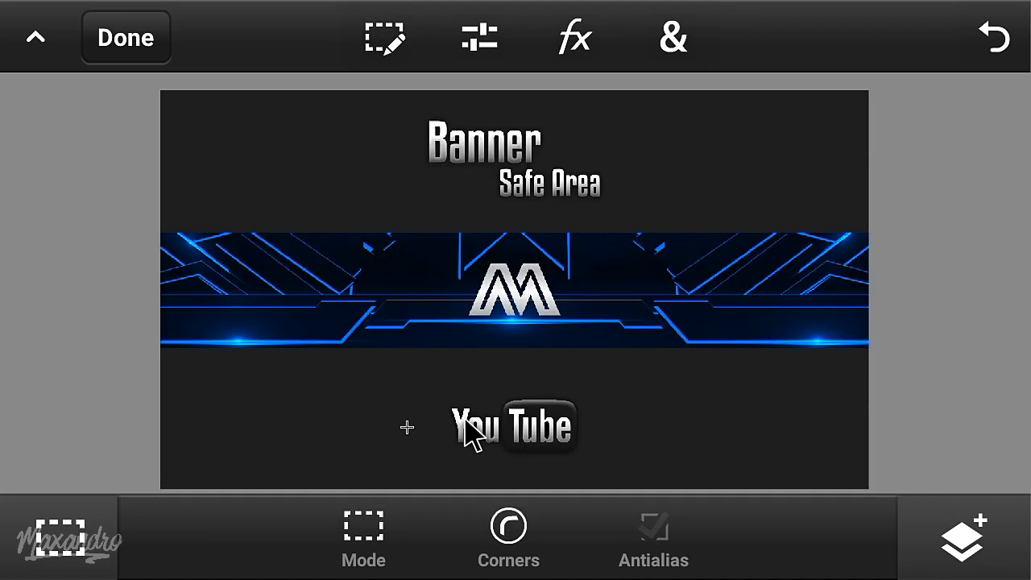
# Add the Texts image from the SCI-FI Banner Pack album as a new layer.
pyautogui.click(964, 545)
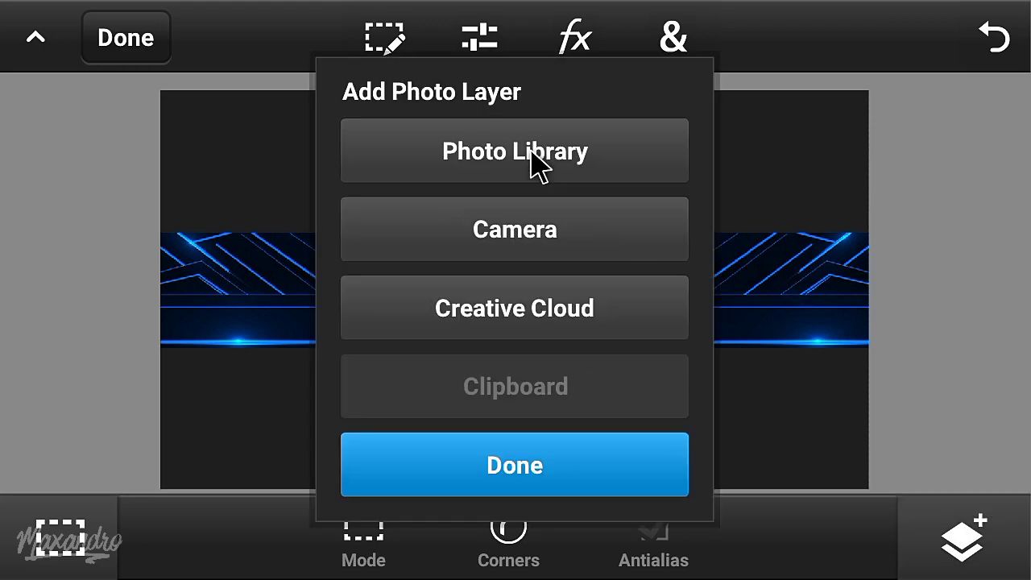
pyautogui.click(514, 151)
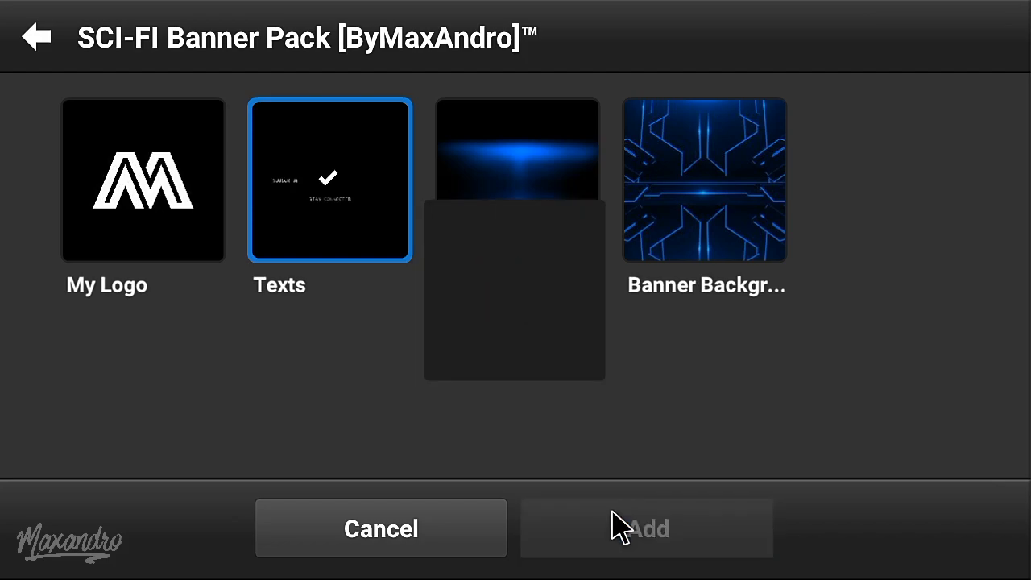
pyautogui.click(648, 528)
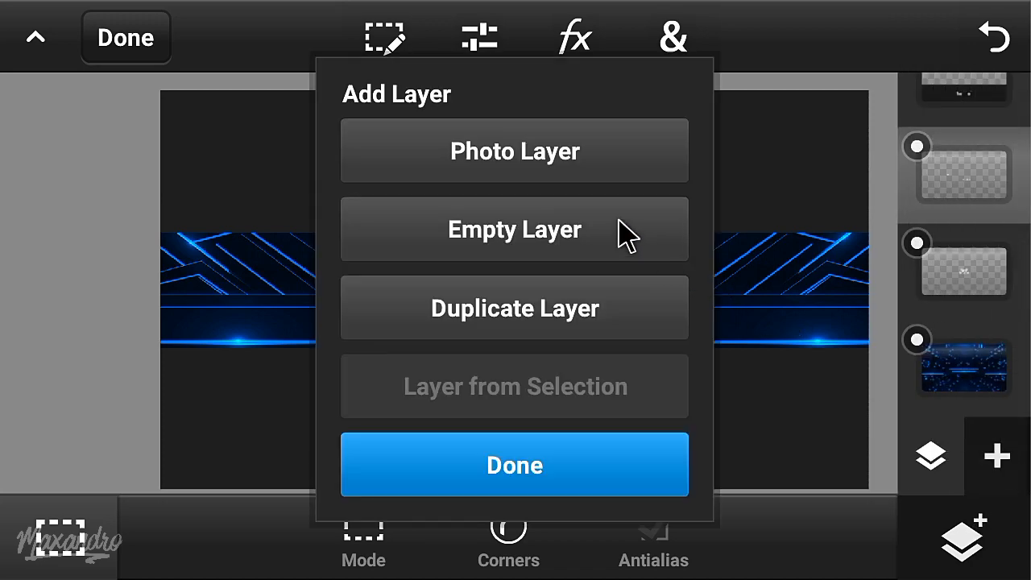
# Add the MAXANDRO image from the pixelLab folder as a layer over the logo and confirm its placement.
pyautogui.click(514, 152)
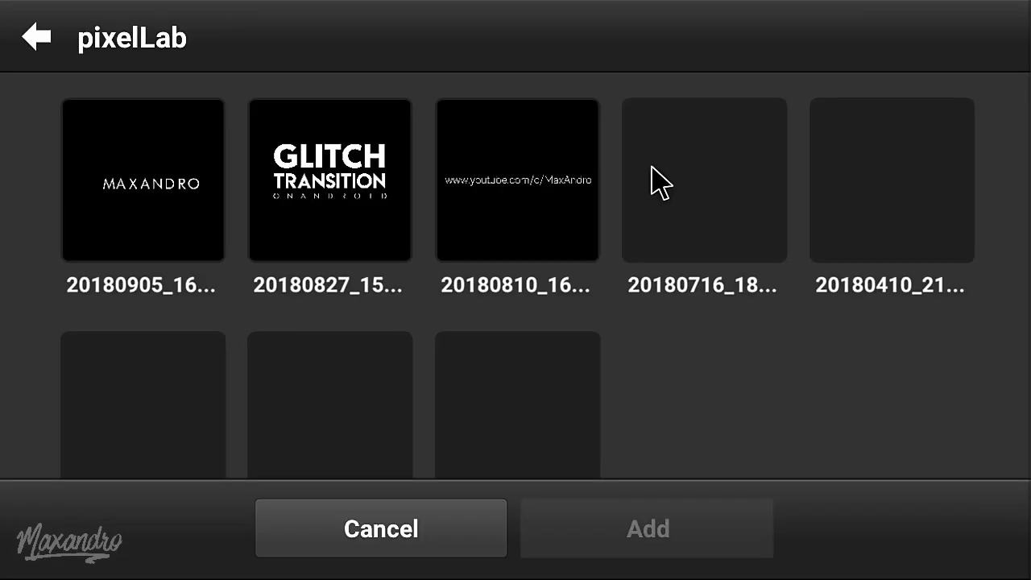
pyautogui.click(142, 180)
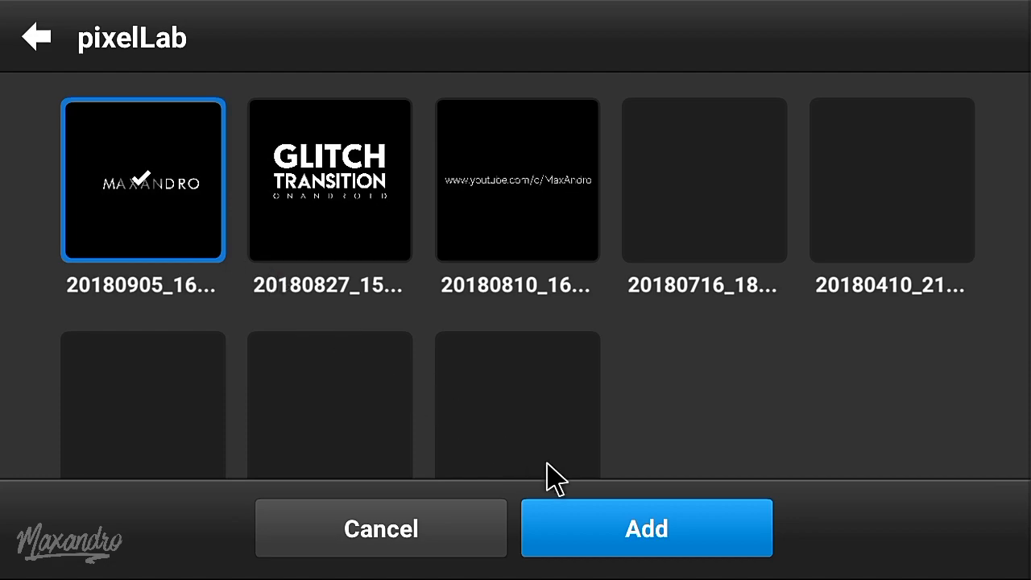
pyautogui.click(648, 528)
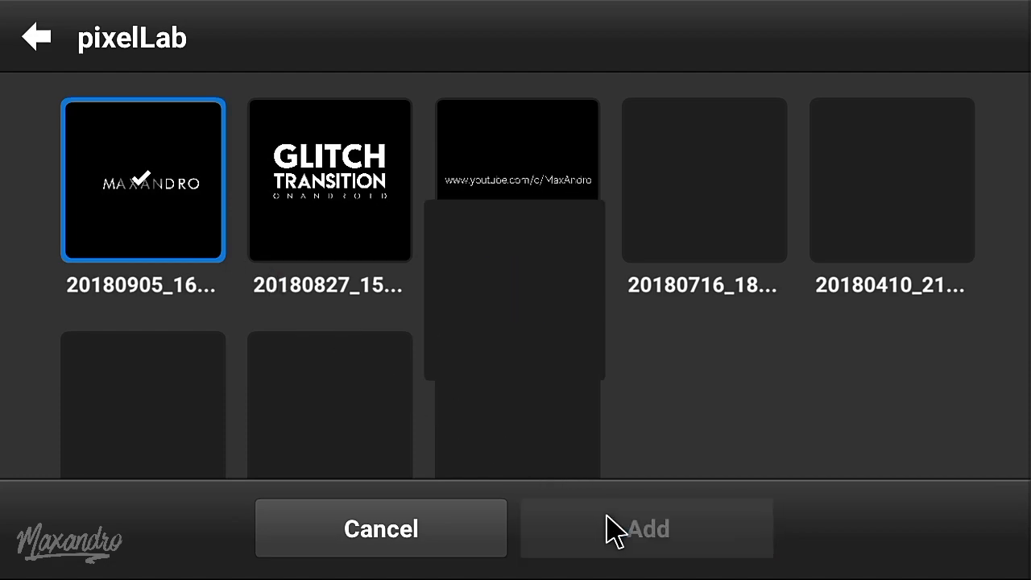
pyautogui.click(642, 529)
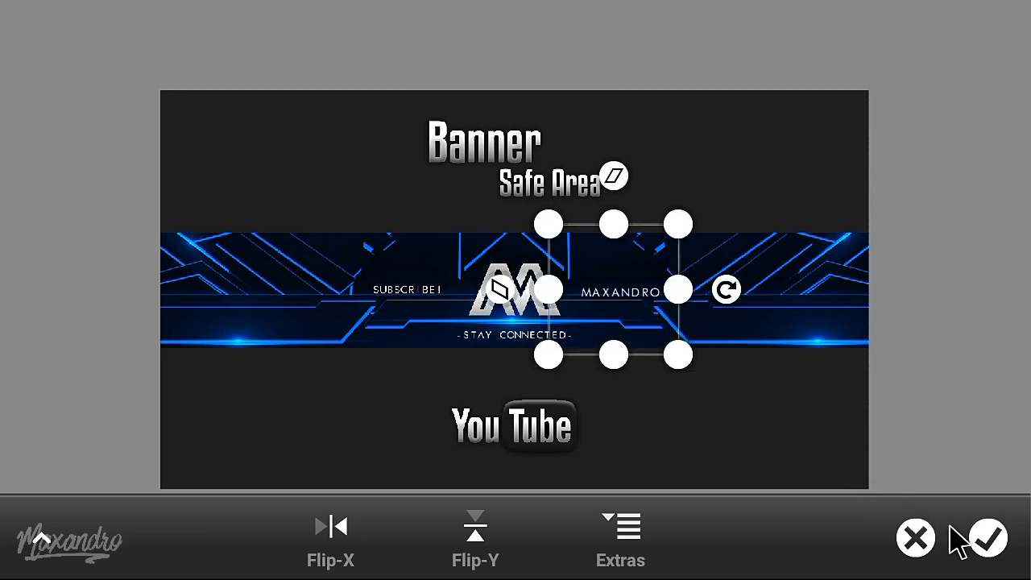
pyautogui.click(990, 535)
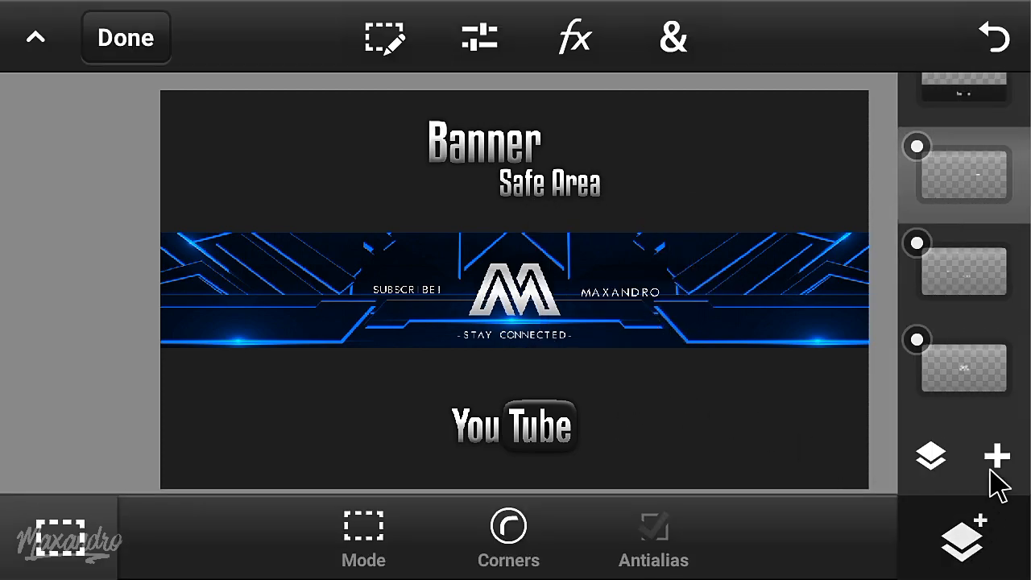
# Add the Lights image from the SCI-FI Banner Pack as a layer across the canvas.
pyautogui.click(995, 453)
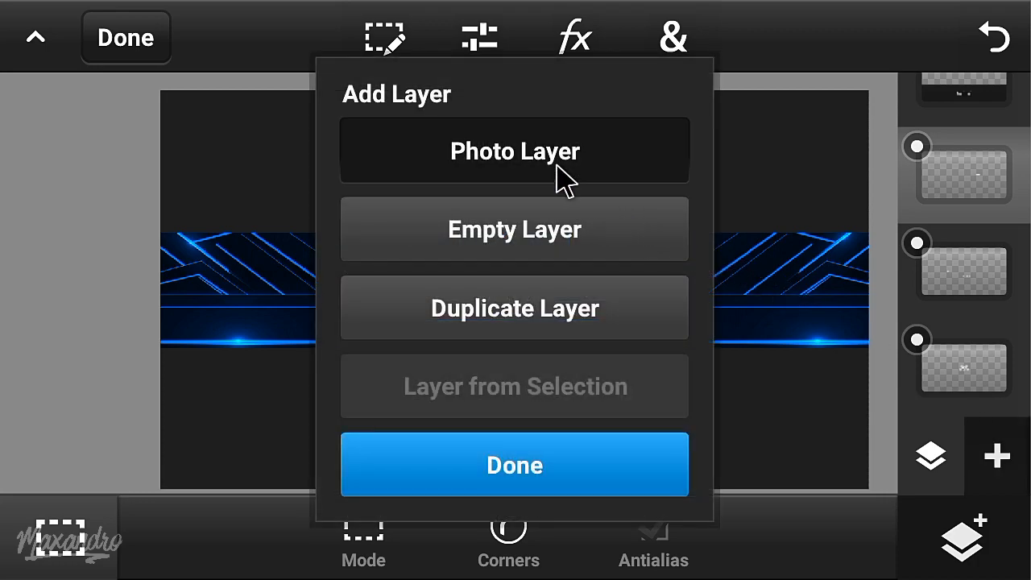
pyautogui.click(516, 149)
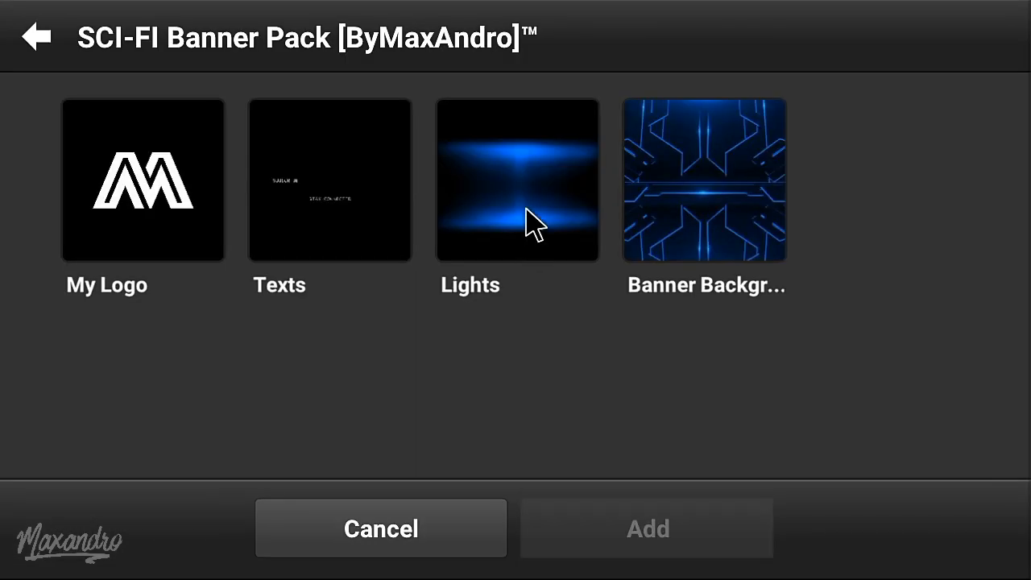
pyautogui.click(518, 181)
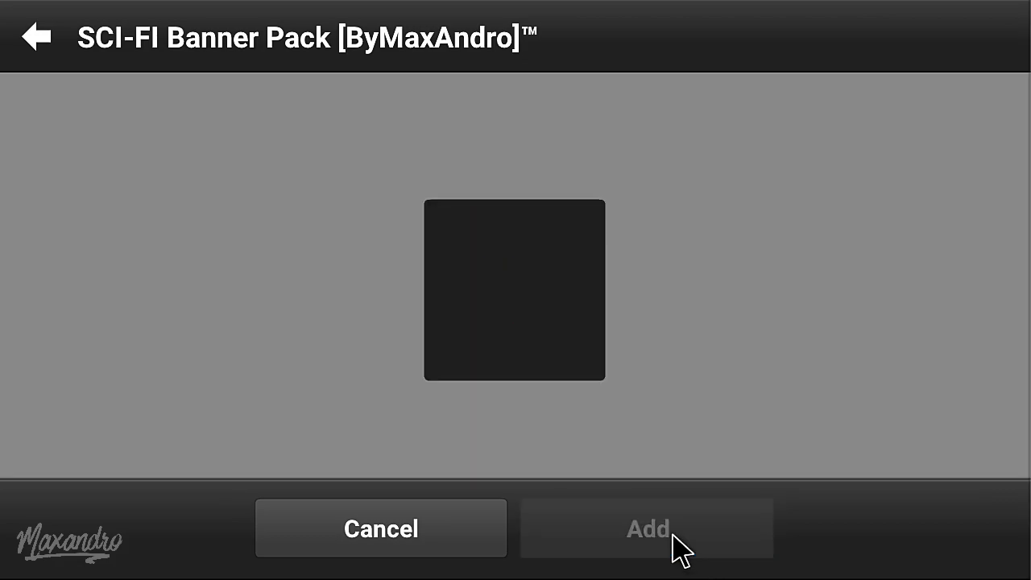
pyautogui.click(643, 527)
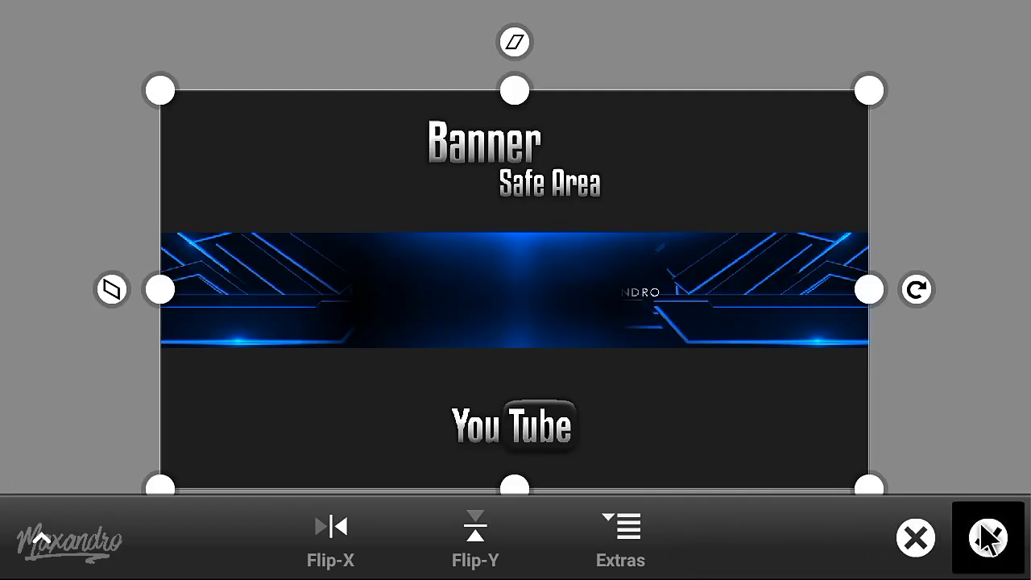
pyautogui.click(984, 538)
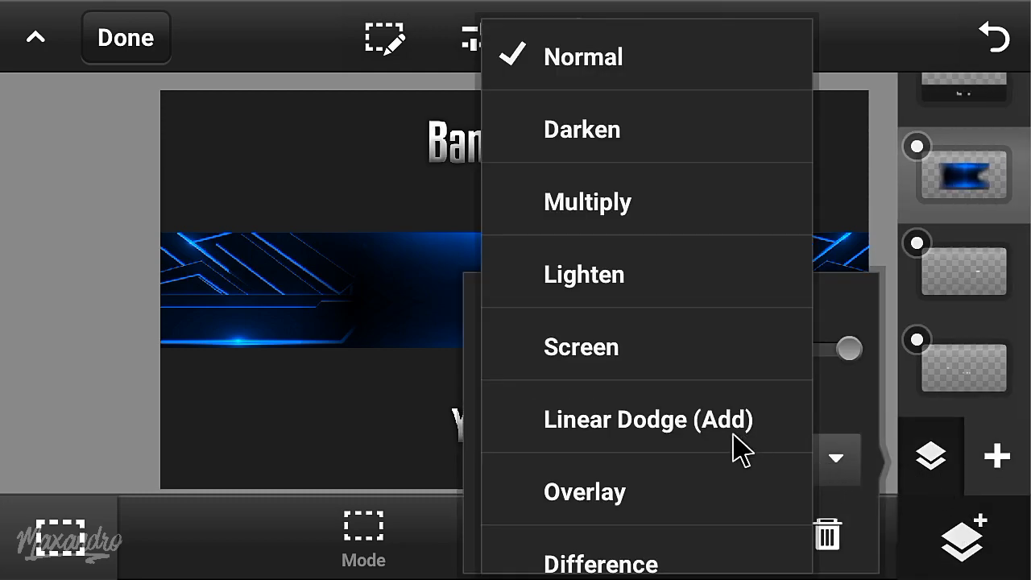
# Blend Lights with Linear Dodge (Add), merge the artwork layers and show the safe-area template again.
pyautogui.click(648, 419)
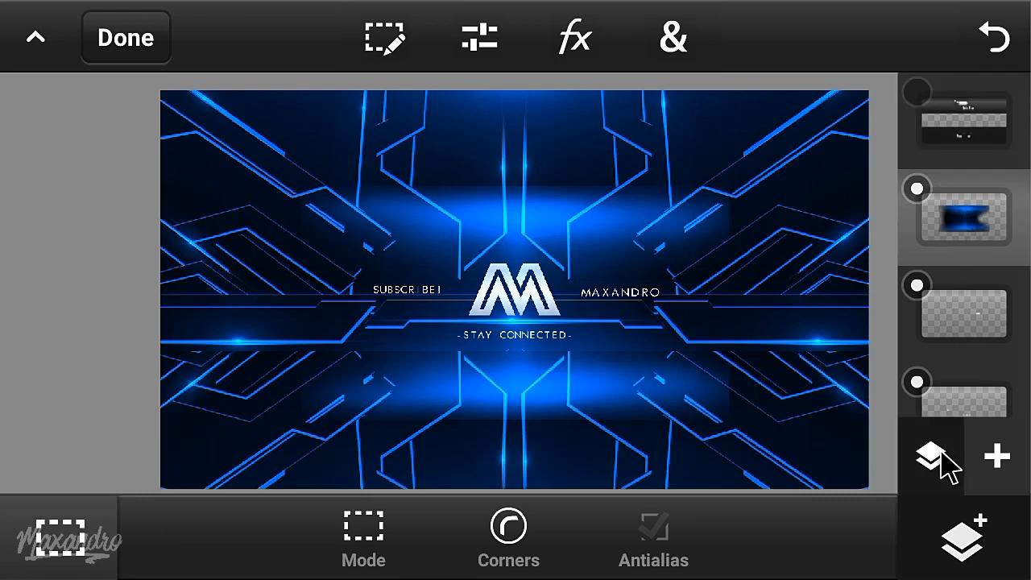
pyautogui.click(931, 458)
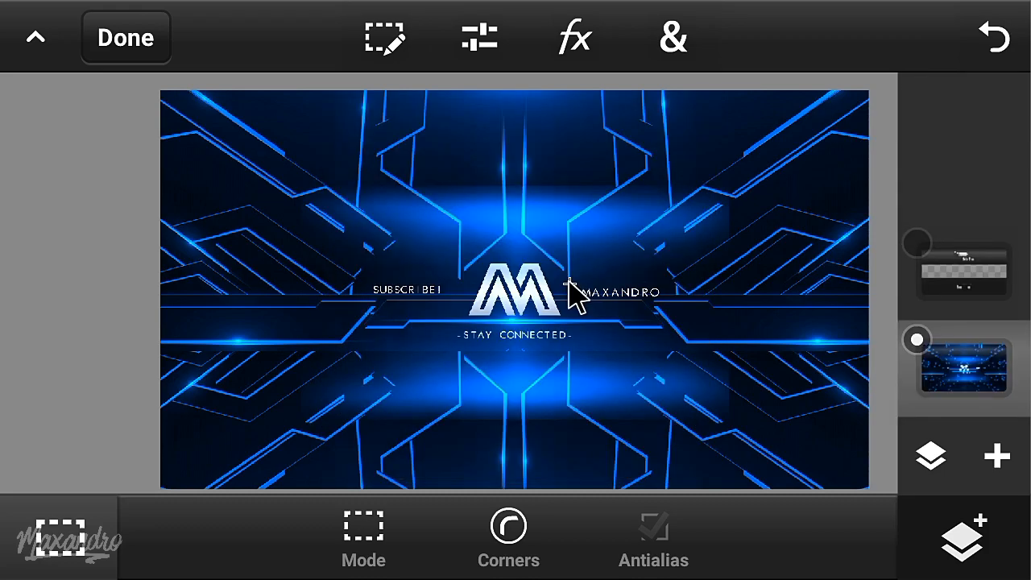
pyautogui.click(968, 271)
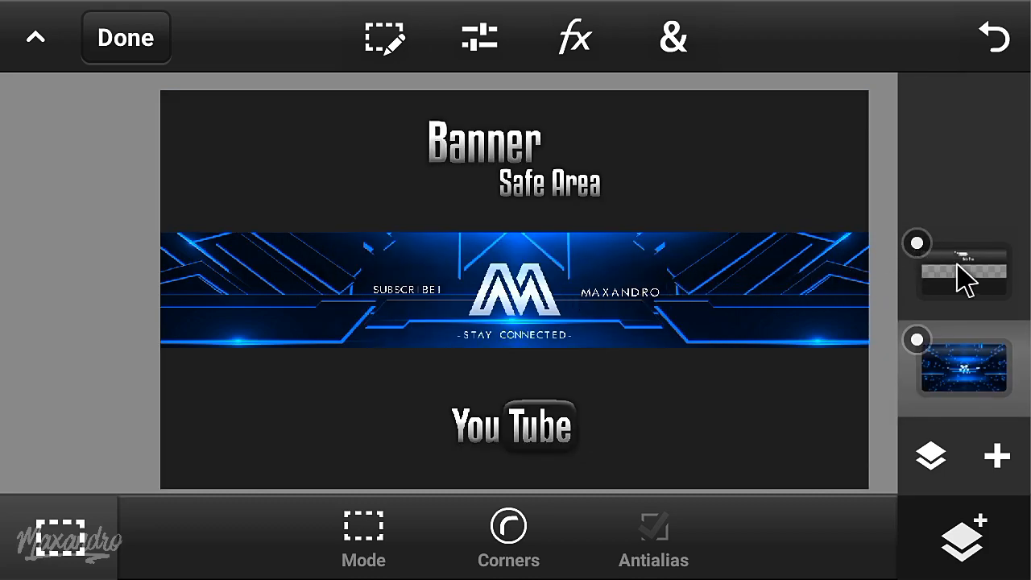
# Clear the selected canvas area around the blue banner strip via Selection > Clear.
pyautogui.click(386, 39)
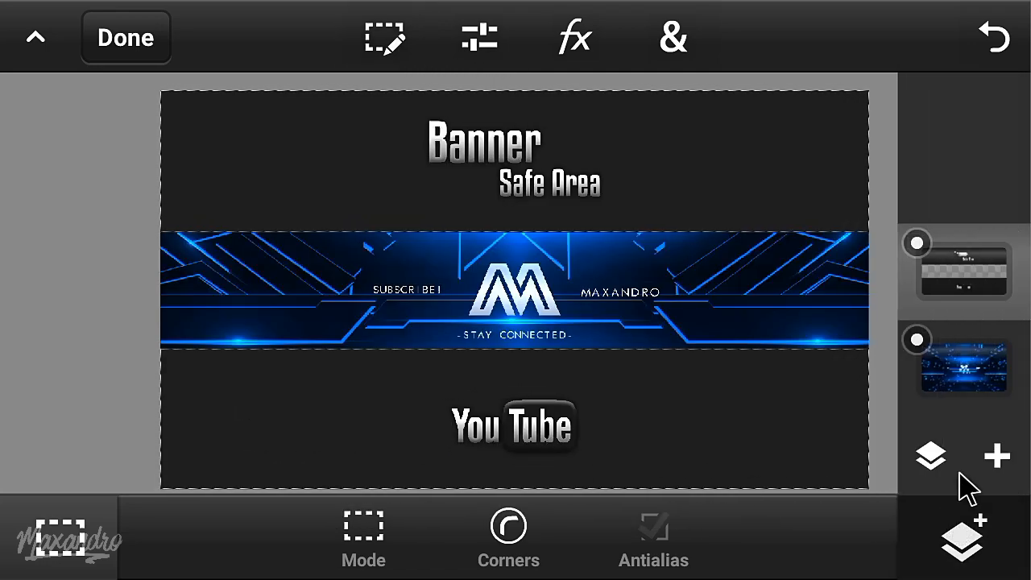
pyautogui.click(390, 38)
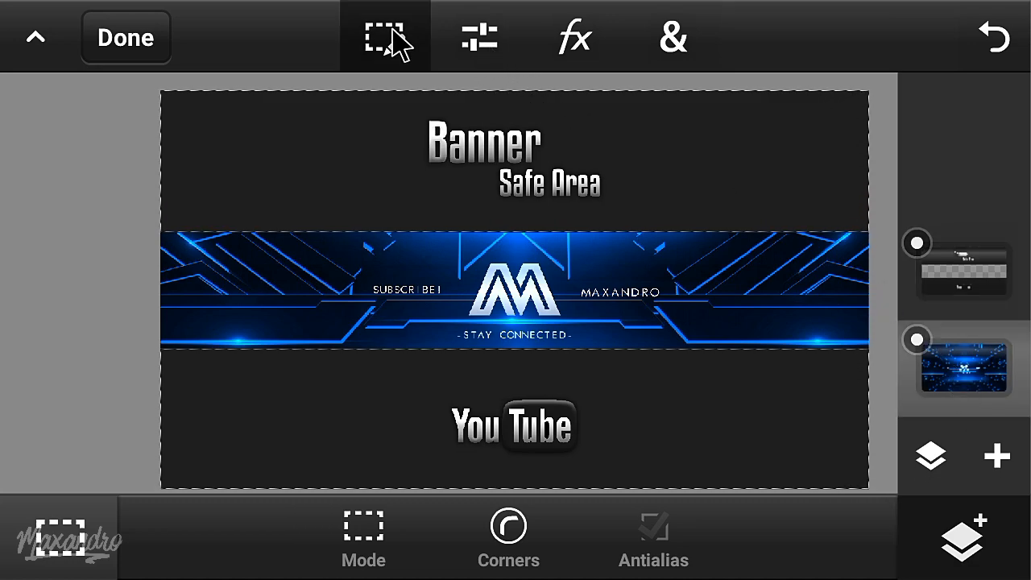
pyautogui.click(390, 37)
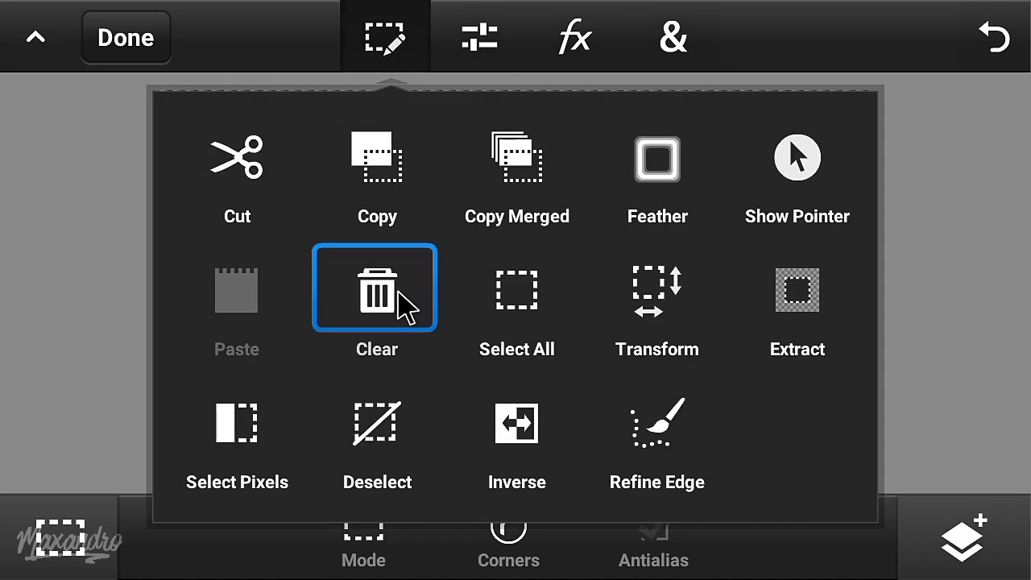
pyautogui.click(377, 290)
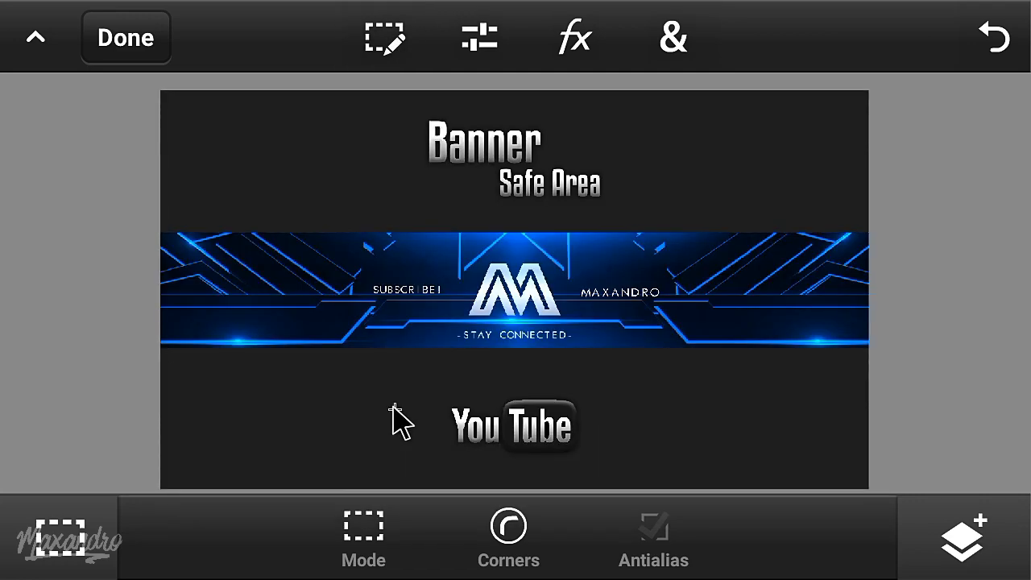
# Return to the project gallery and bring up the Share options for projects.
pyautogui.click(964, 544)
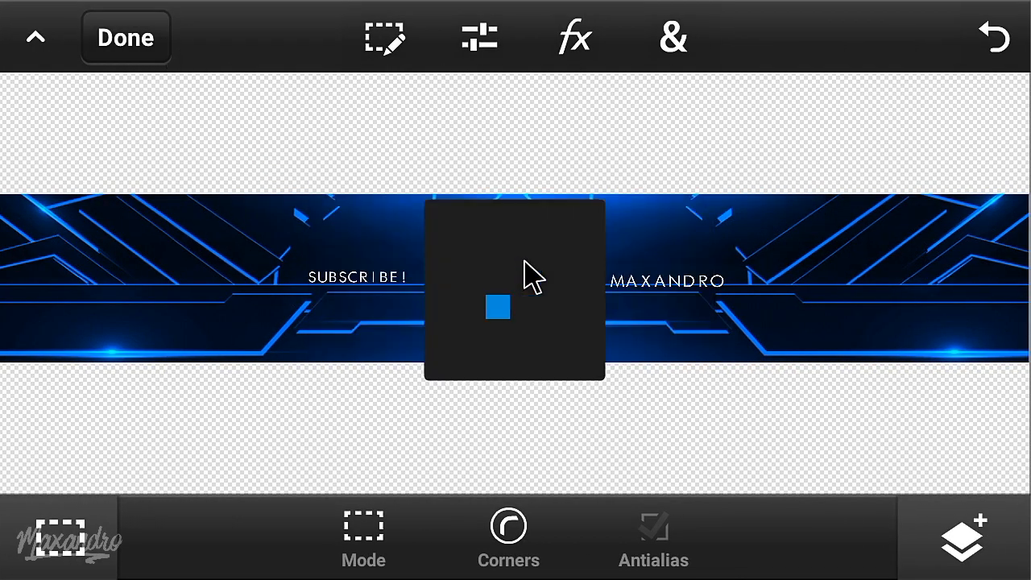
pyautogui.click(126, 38)
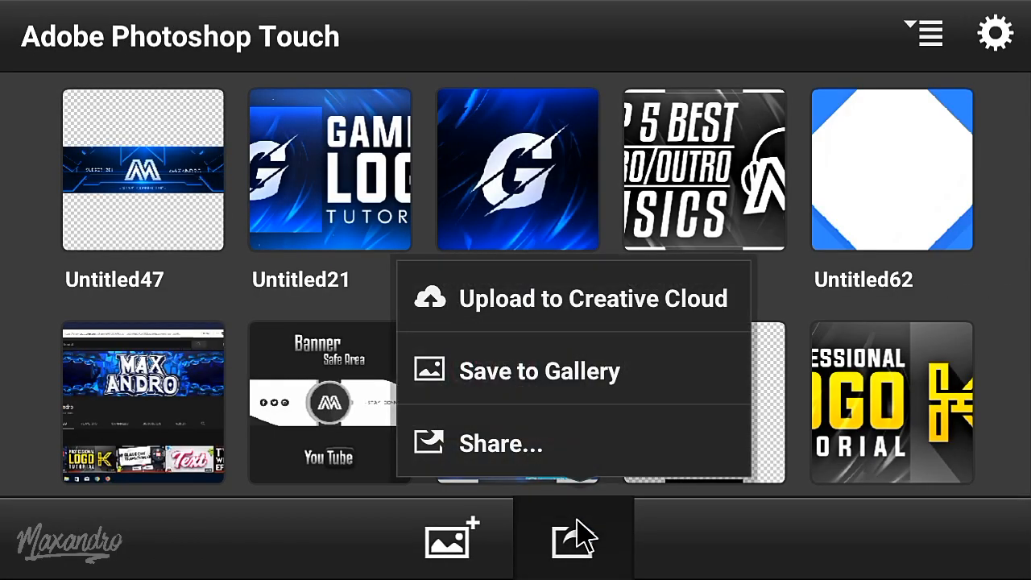
# Save the Untitled47 banner to the gallery with the format changed from JPEG to PNG.
pyautogui.click(540, 371)
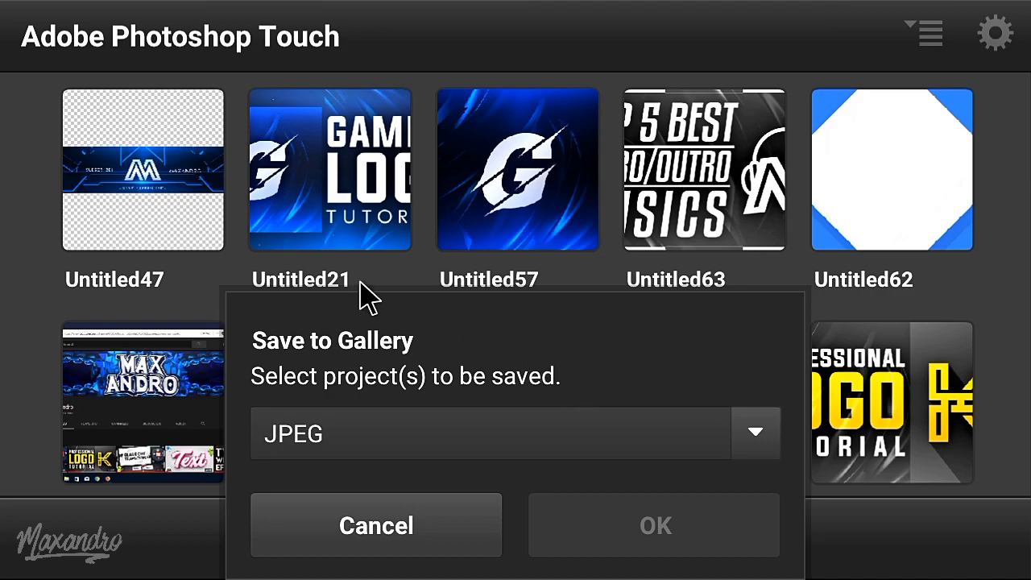
pyautogui.click(142, 169)
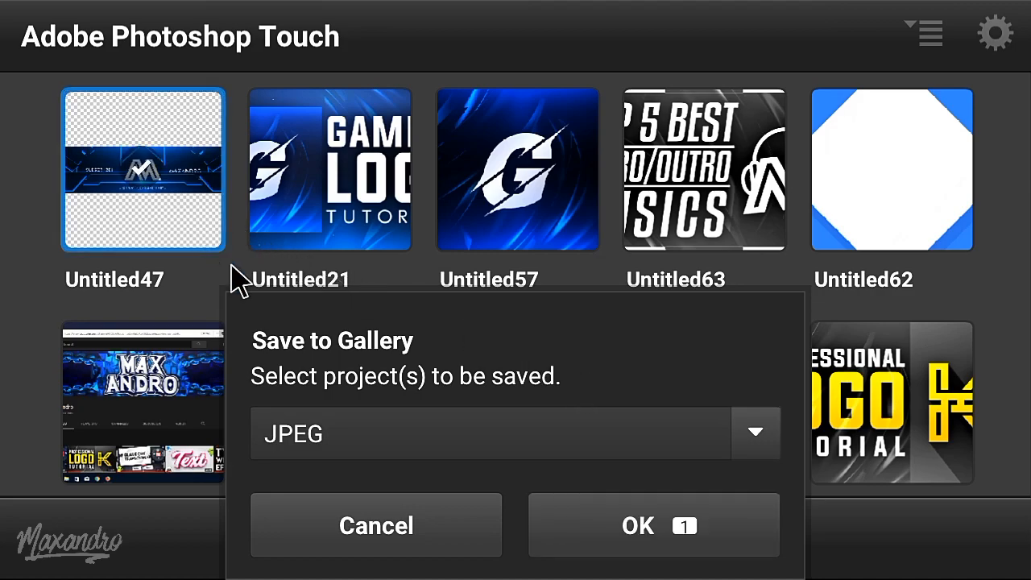
pyautogui.click(757, 433)
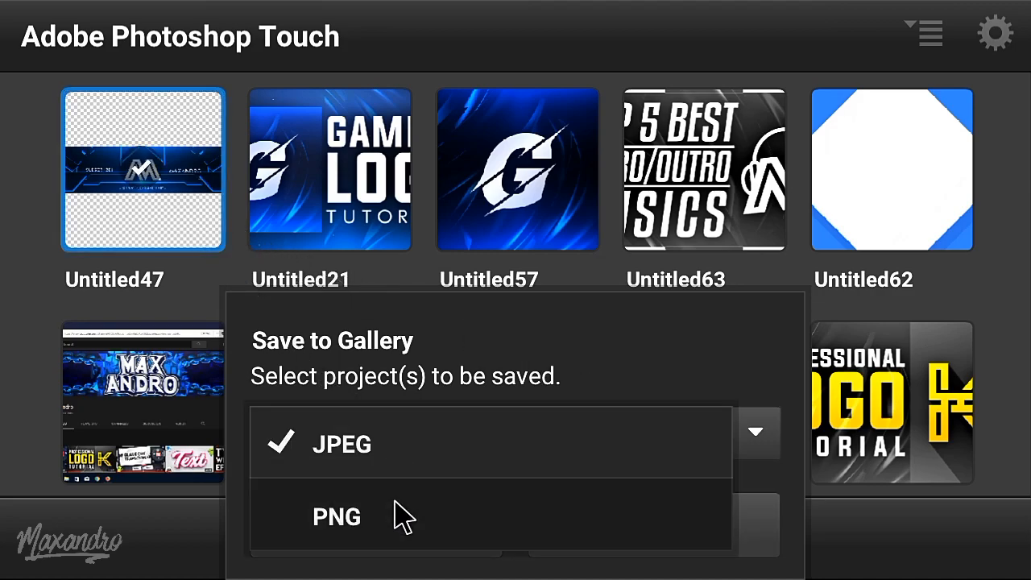
pyautogui.click(336, 515)
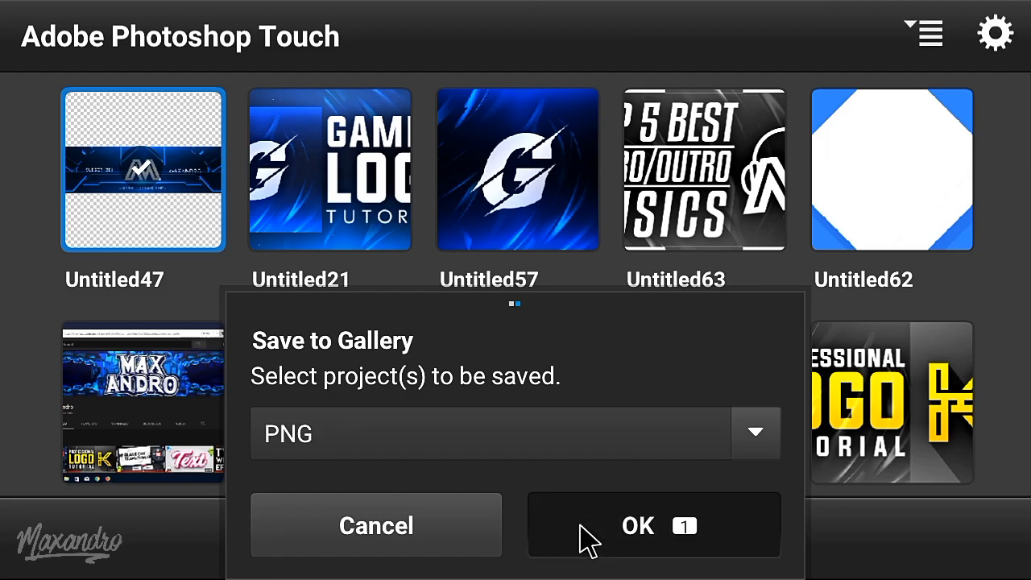
pyautogui.click(638, 526)
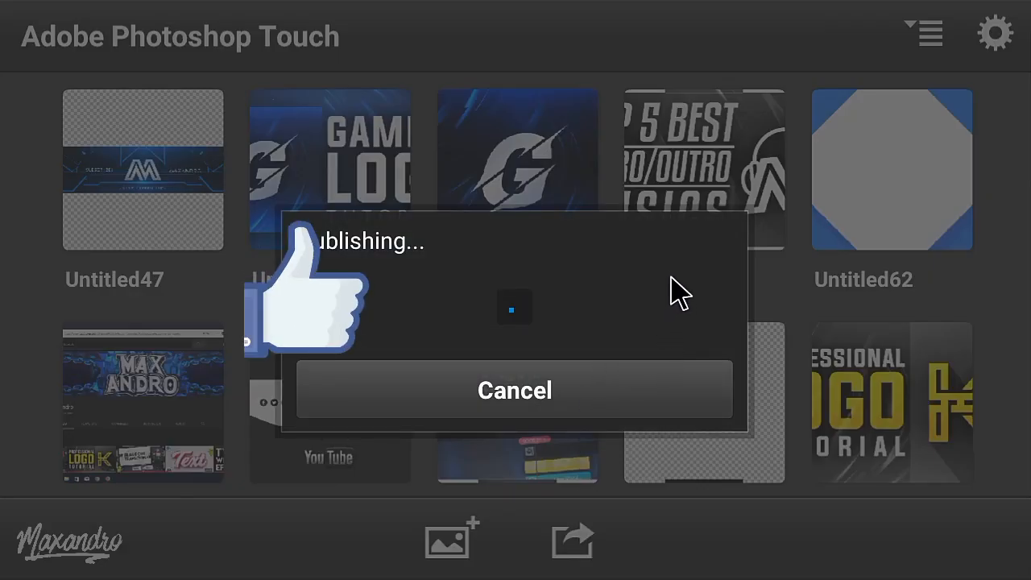